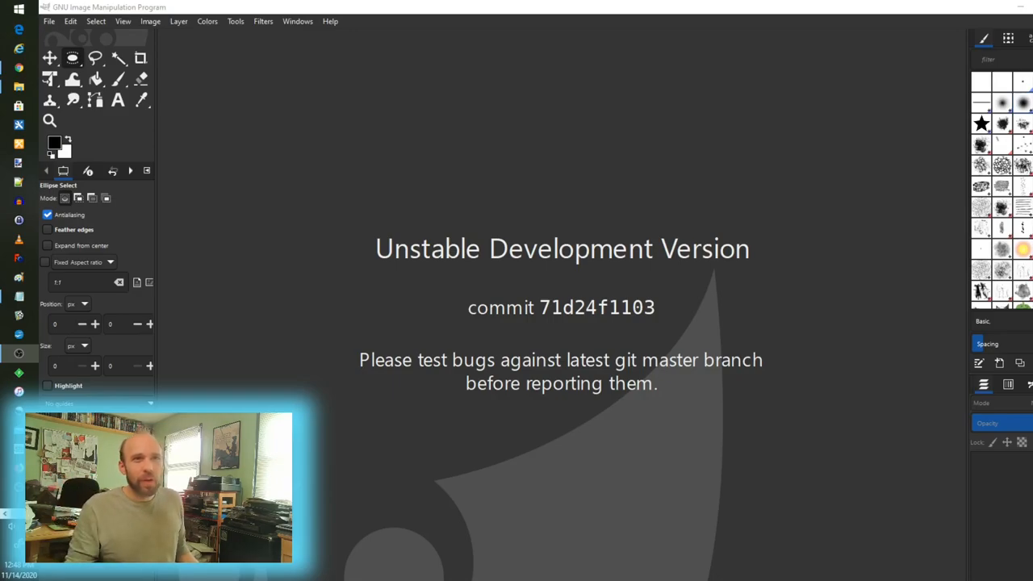
mouse_move(932, 436)
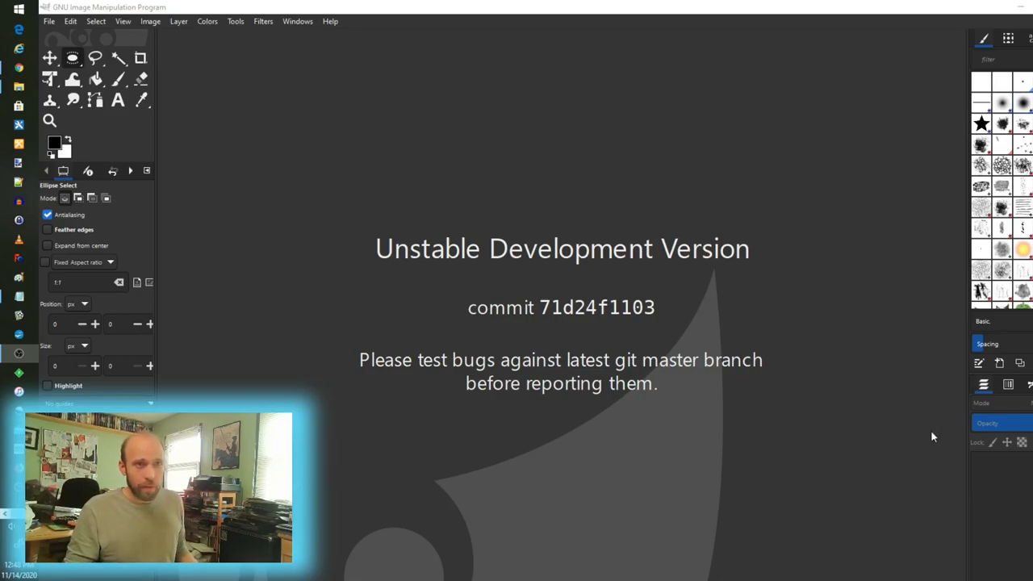
mouse_move(553, 347)
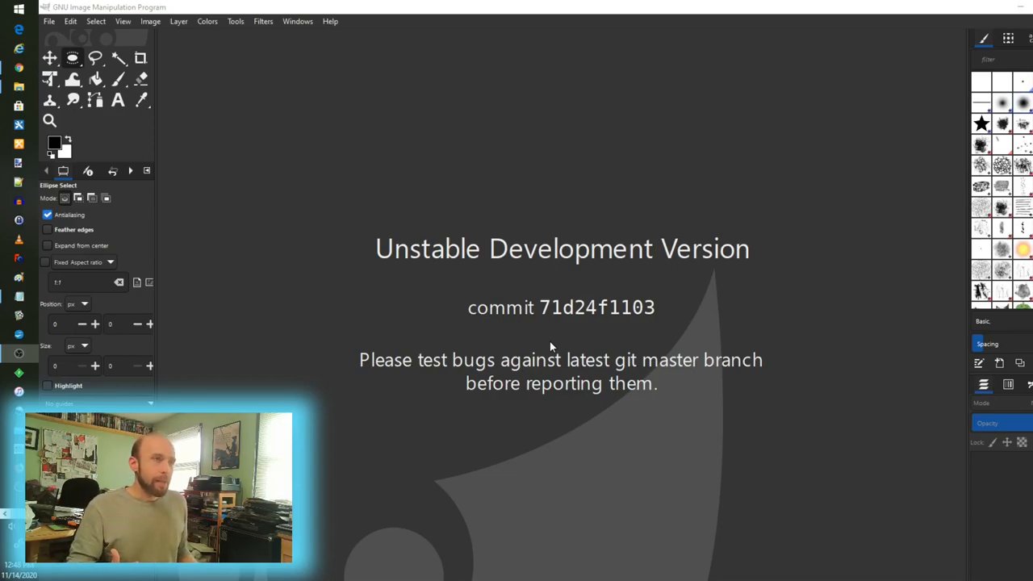
mouse_move(517, 282)
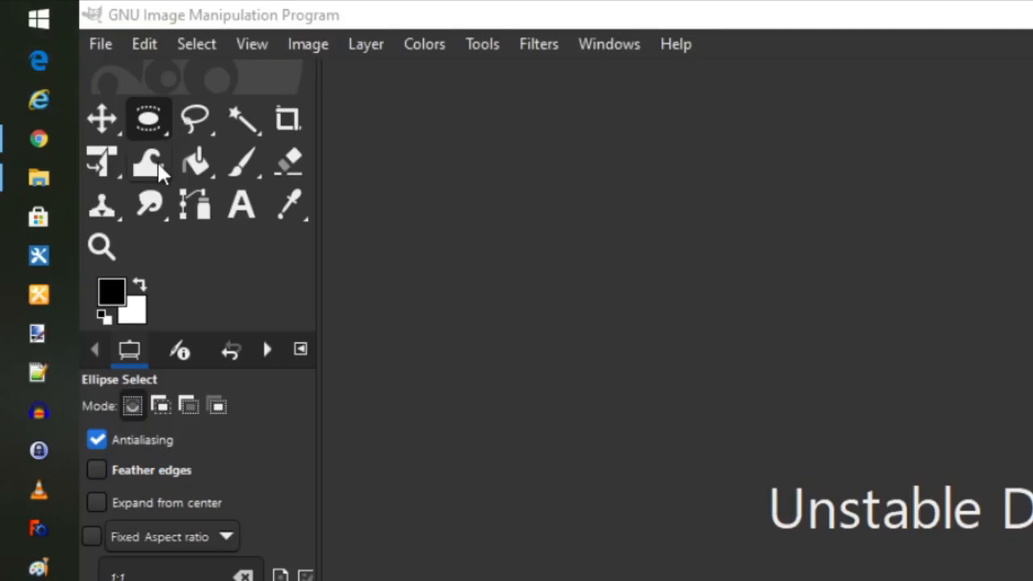
mouse_move(149, 163)
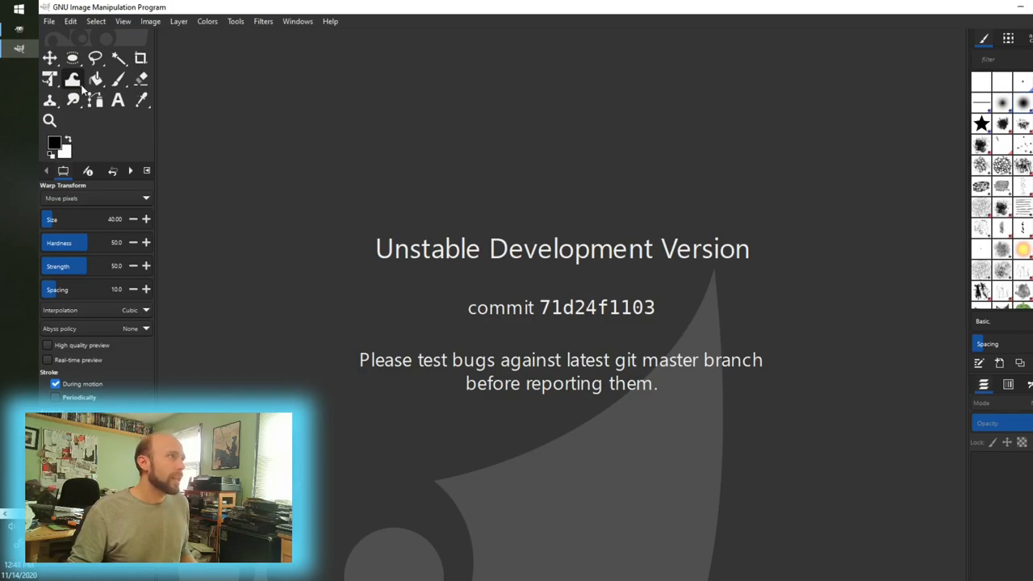
Cycle through the Bucket Fill and Scissors Select tools, ending on the Move tool
left_click(96, 79)
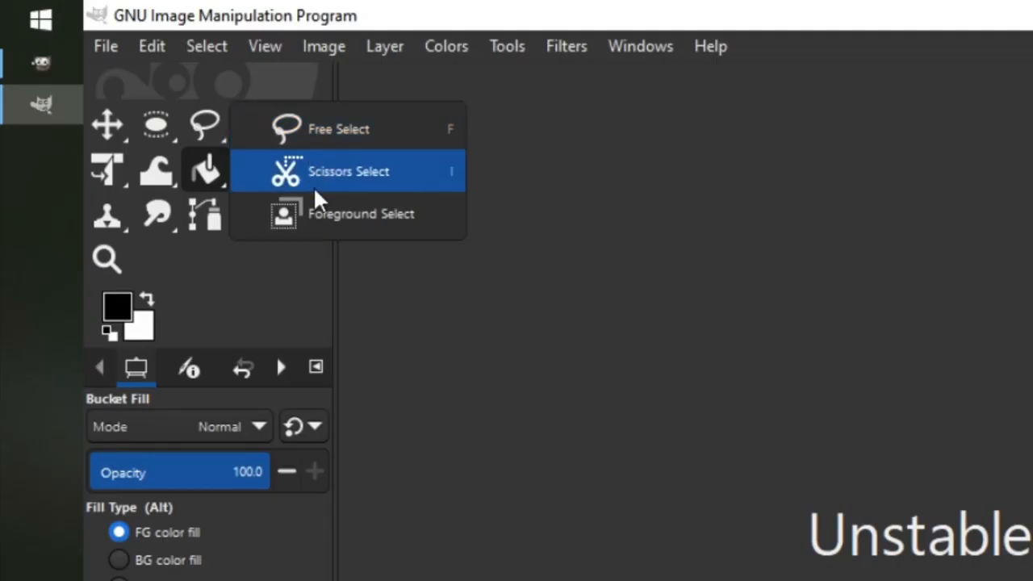
left_click(349, 171)
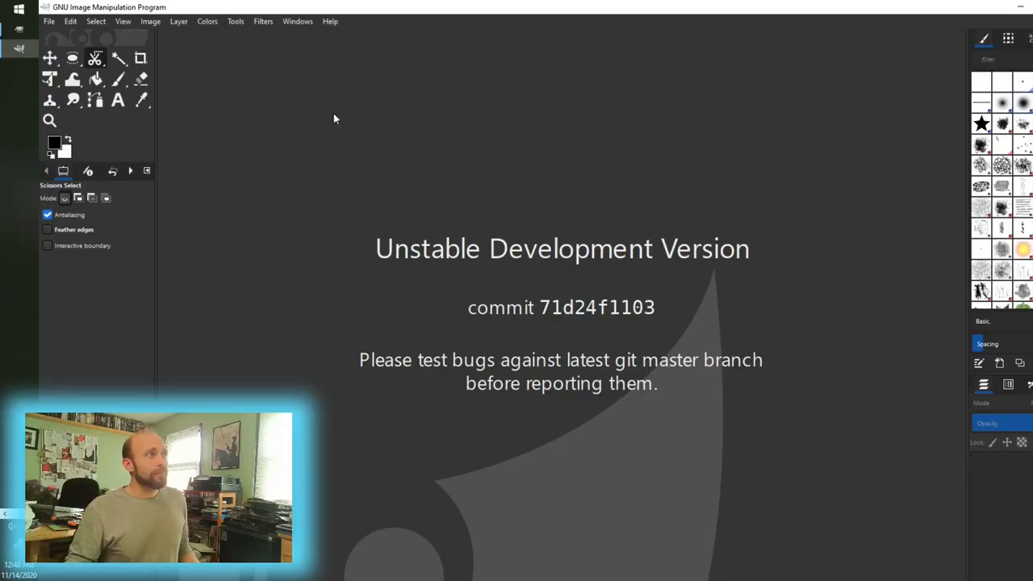
mouse_move(306, 131)
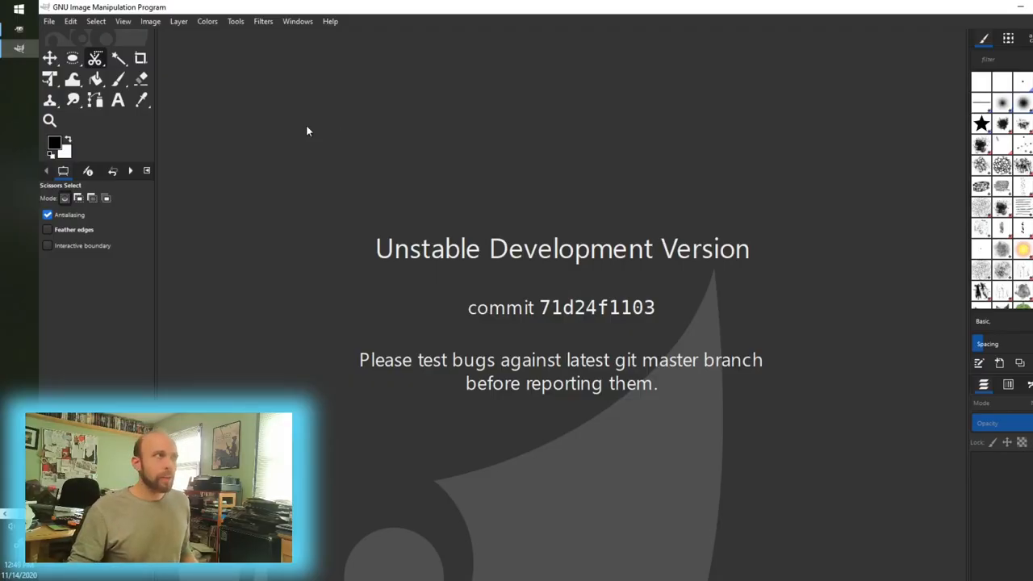
left_click(49, 57)
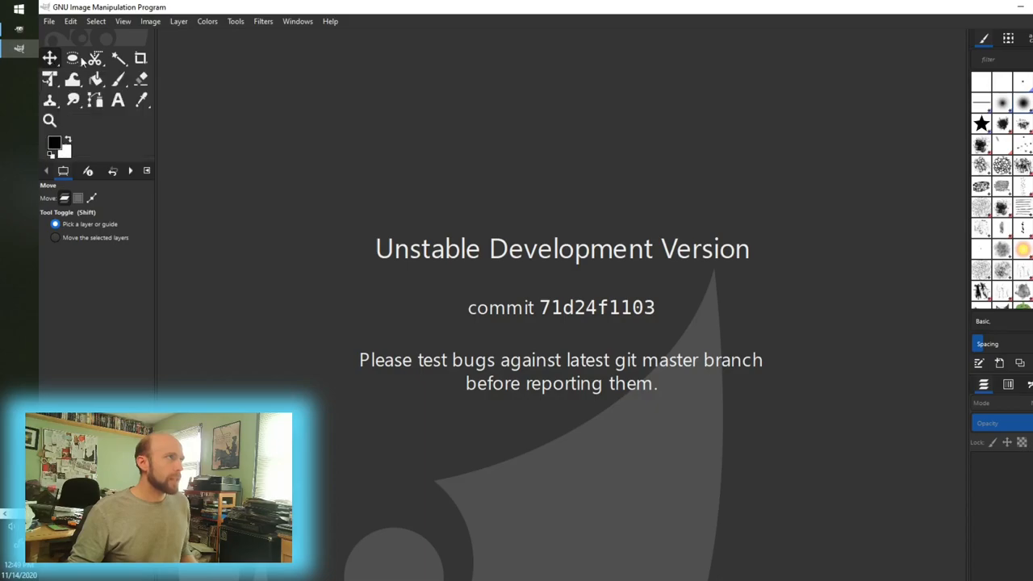
mouse_move(72, 78)
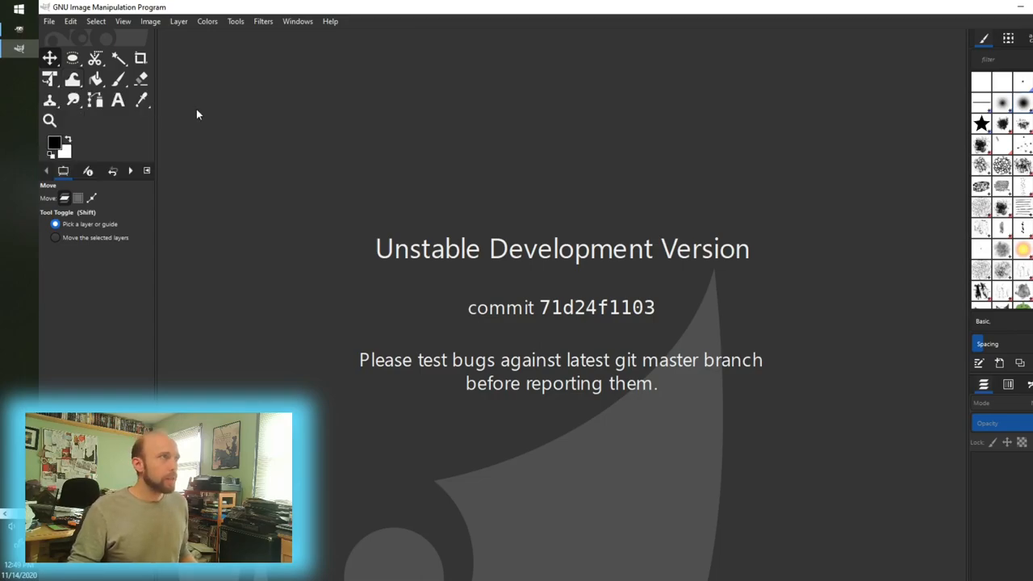
mouse_move(49, 21)
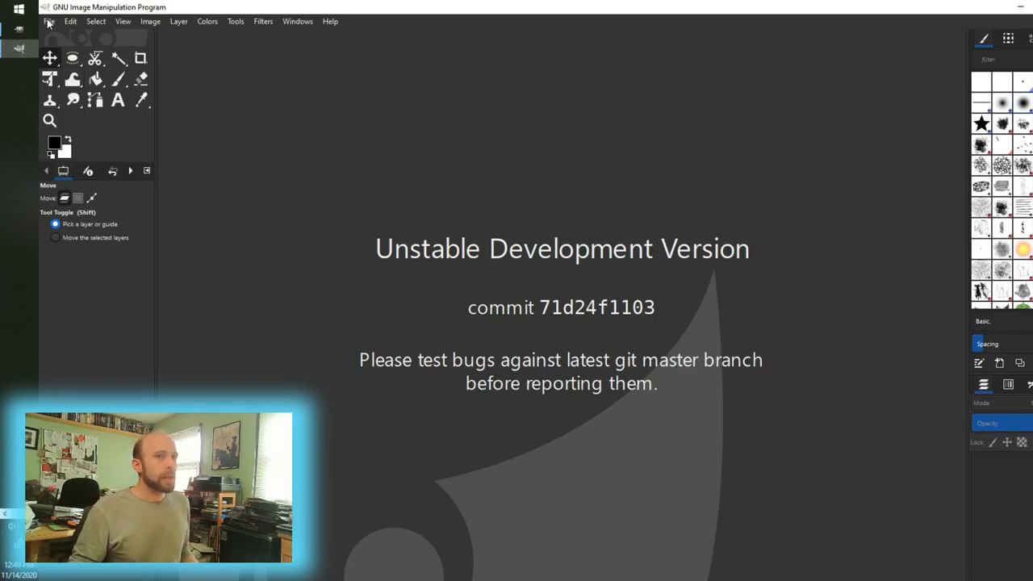
mouse_move(494, 243)
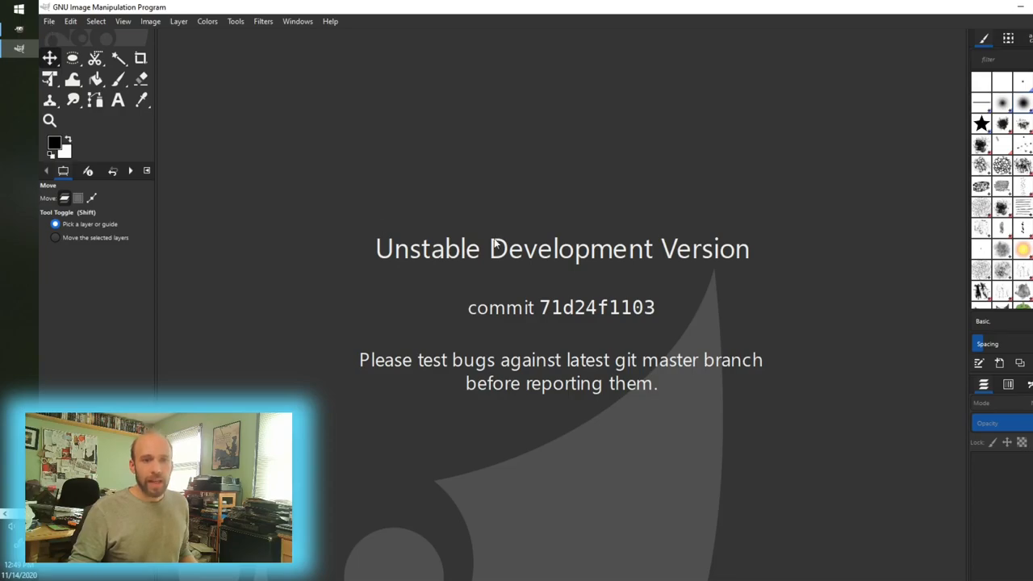
mouse_move(624, 202)
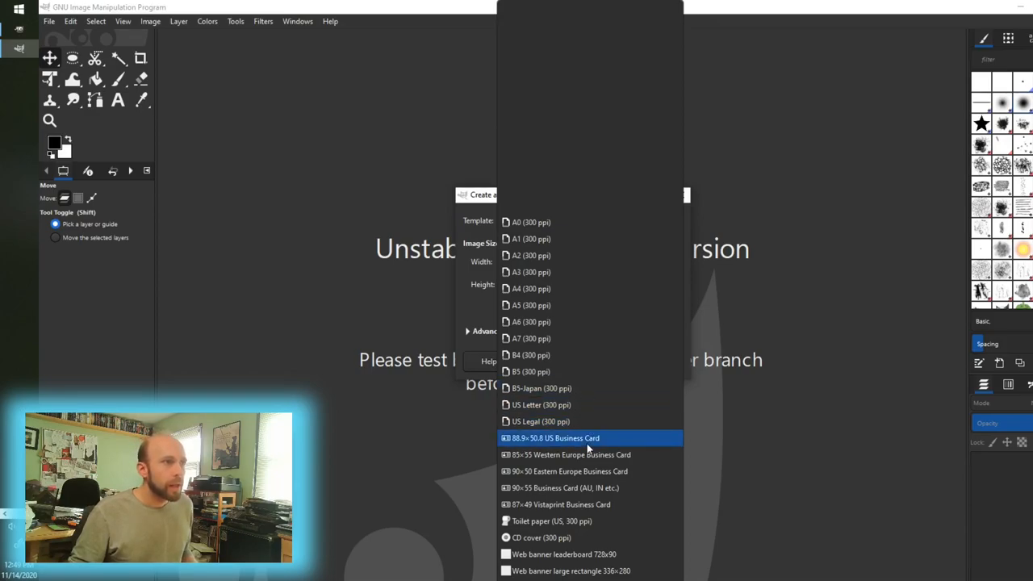
Create an A0 image at 300 ppi and accept the large image size warning
scroll("up", 3)
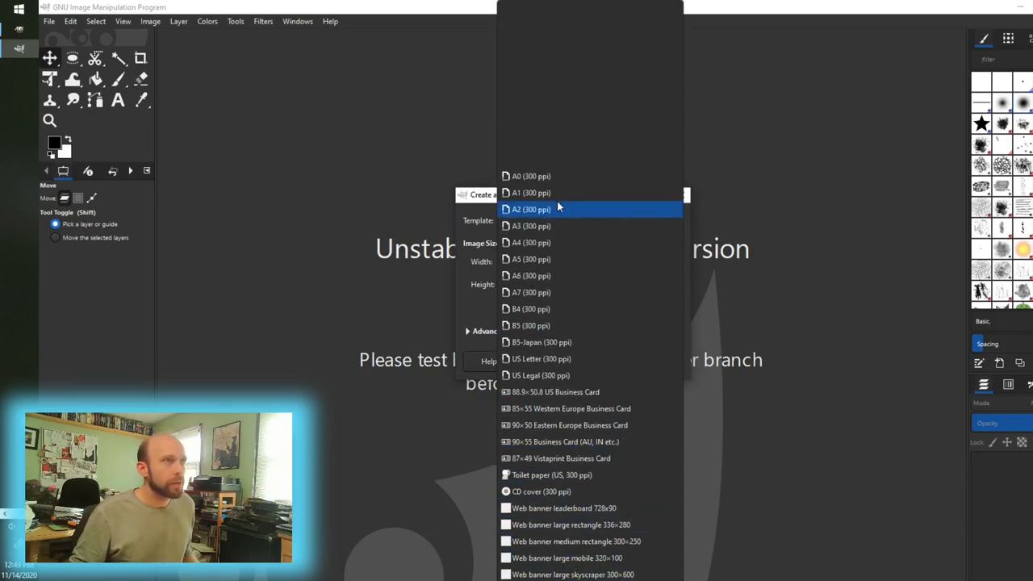
left_click(531, 175)
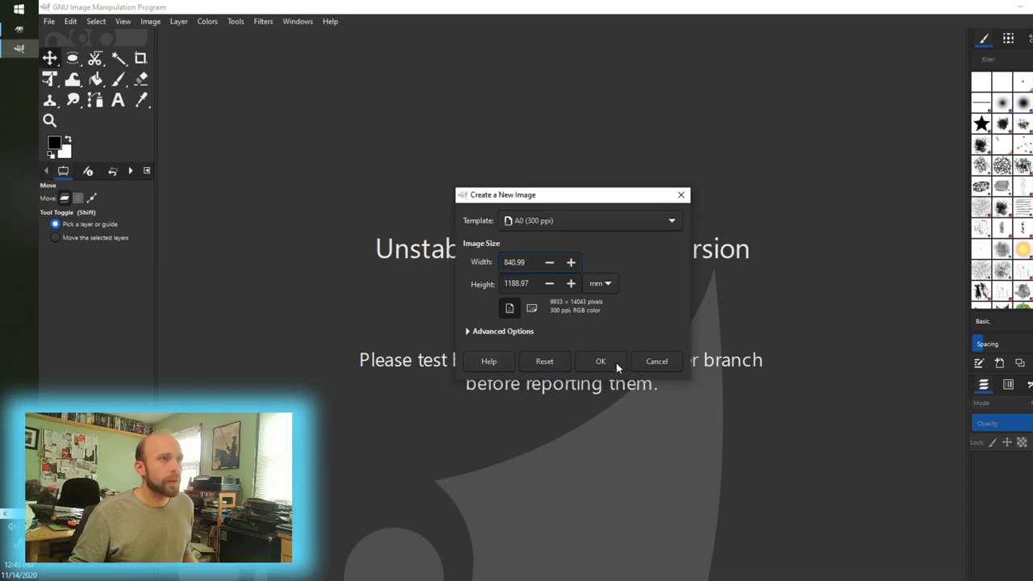
left_click(600, 361)
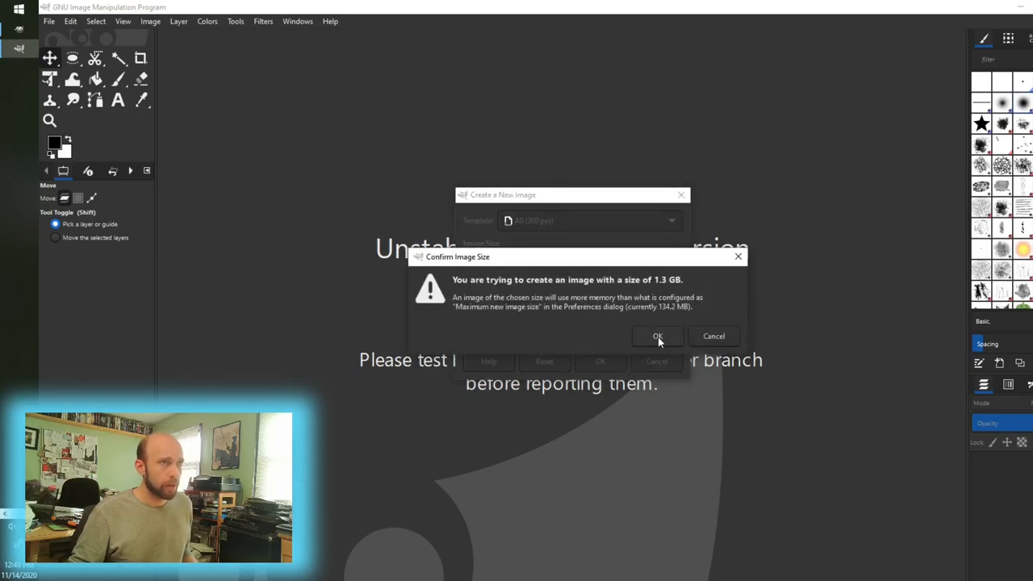
left_click(657, 336)
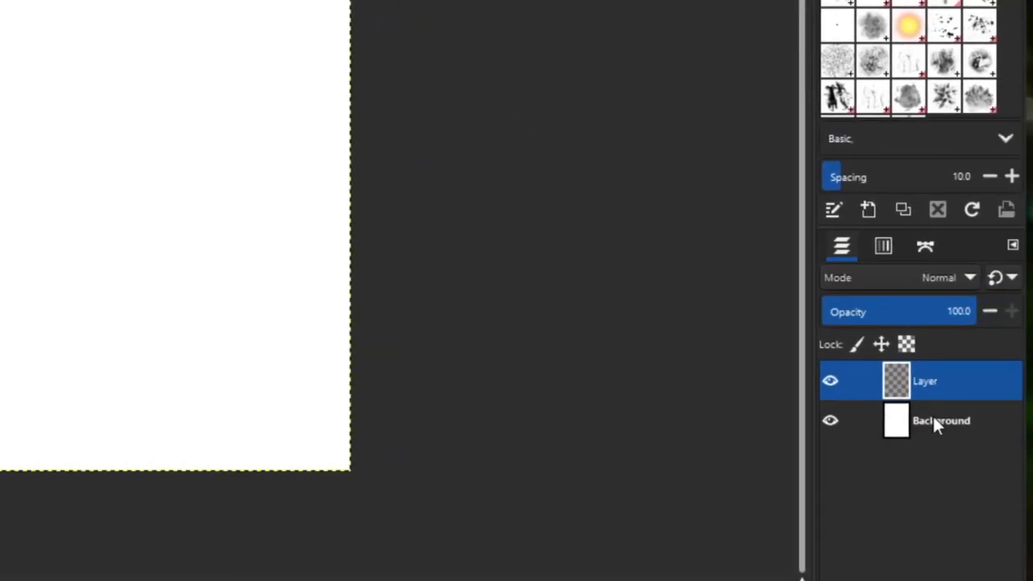
Select 'Layer' and add 'Background' so both layers are active together
left_click(940, 421)
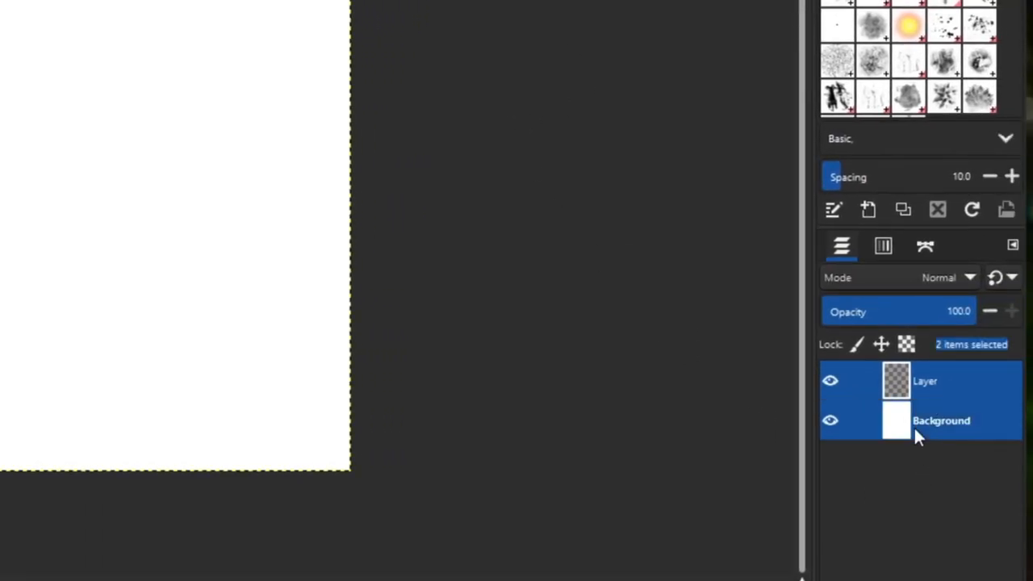
left_click(925, 381)
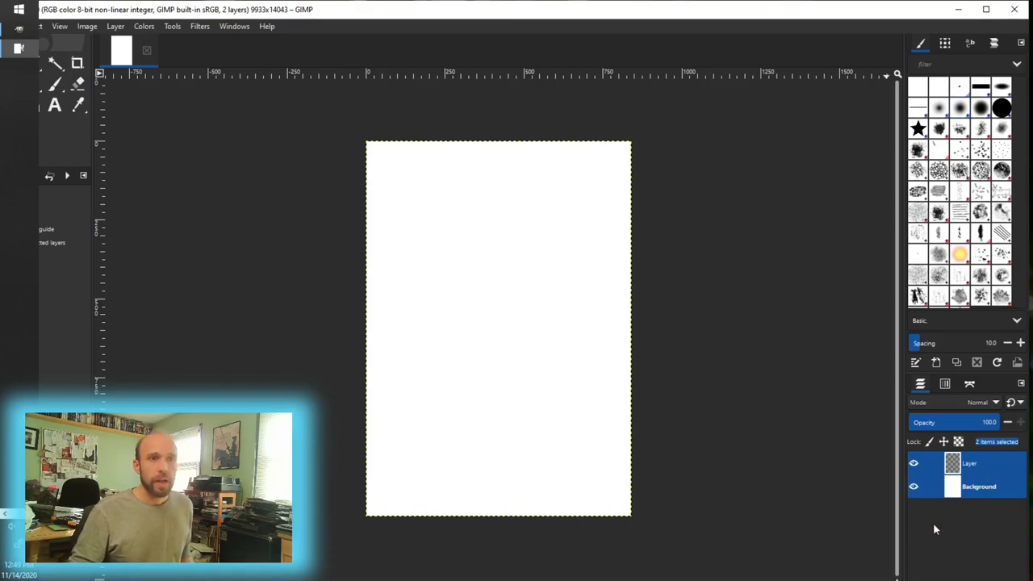
left_click(978, 485)
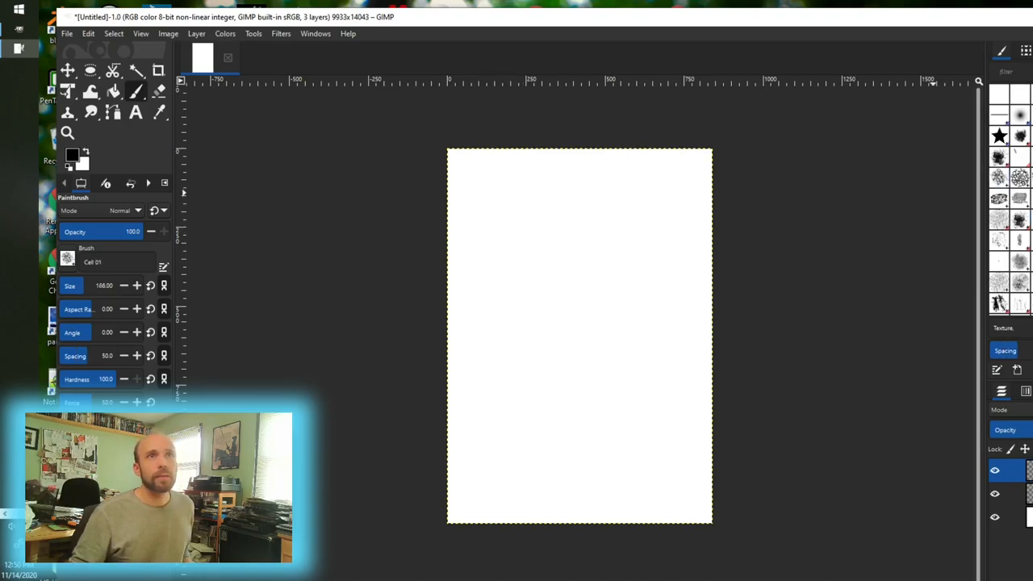
Paint a gray curving stroke across the canvas with the Cell 02 brush at size 108
left_click_drag(514, 214, 547, 316)
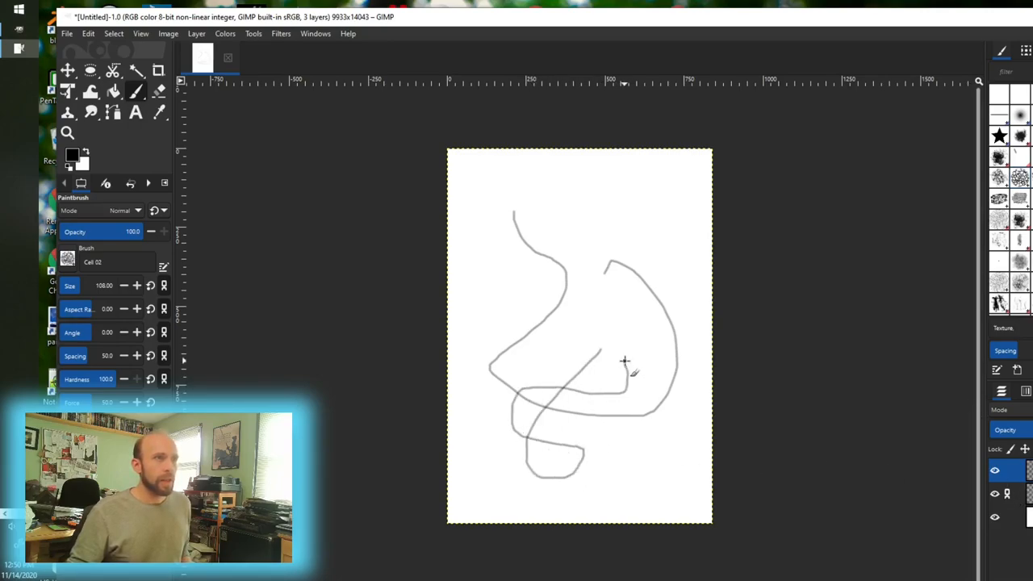
mouse_move(633, 352)
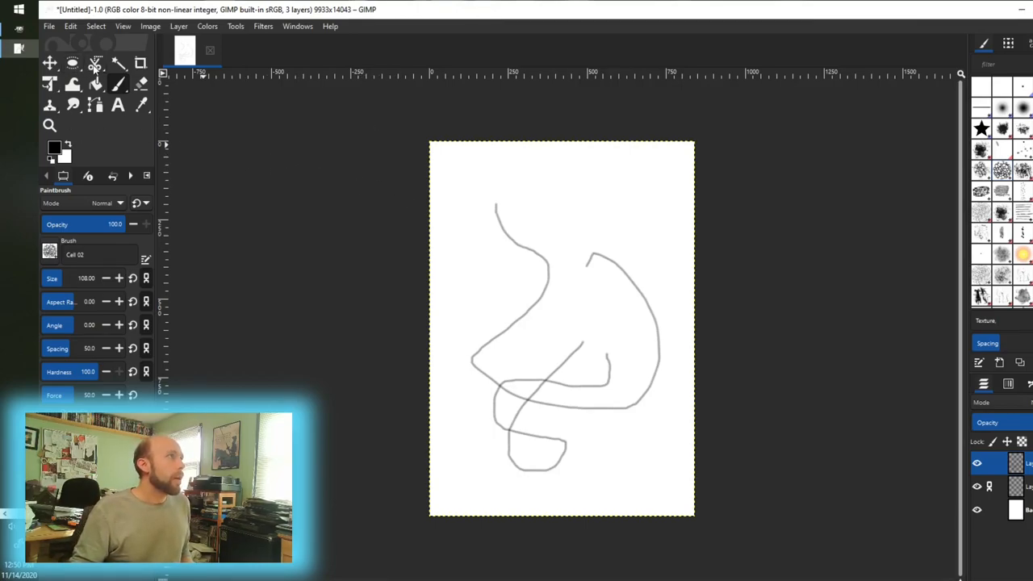
mouse_move(140, 63)
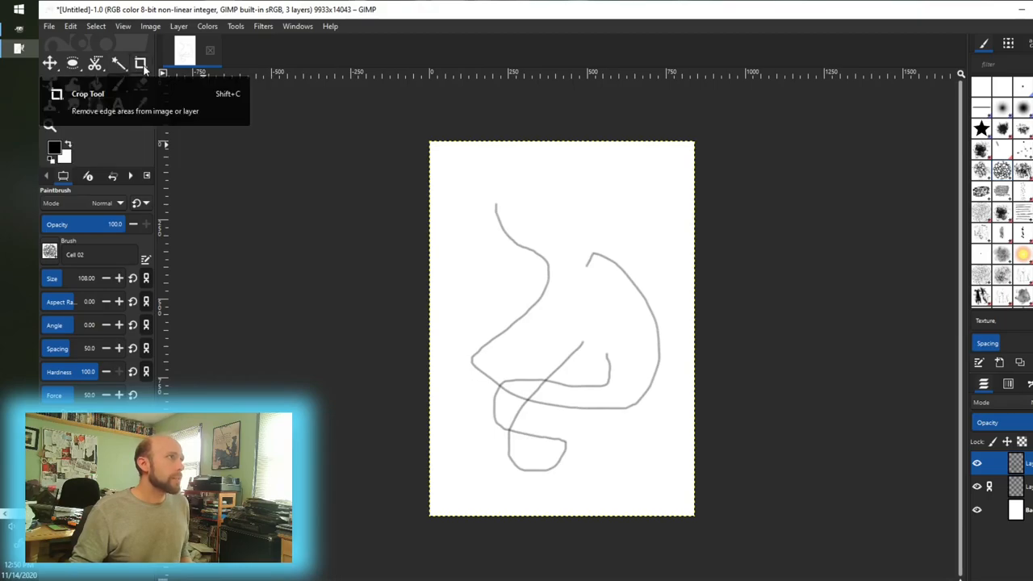
mouse_move(94, 83)
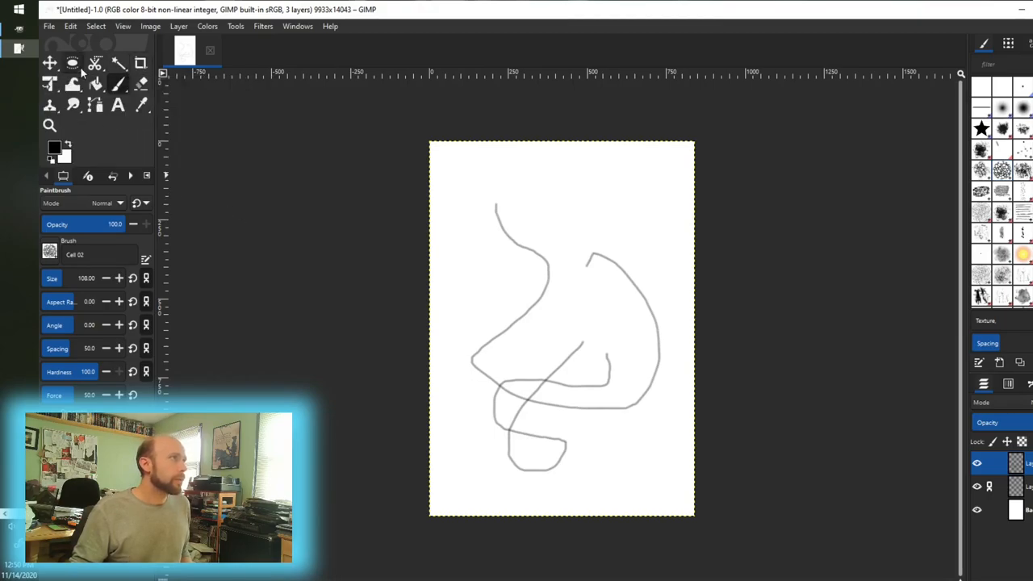
left_click(71, 63)
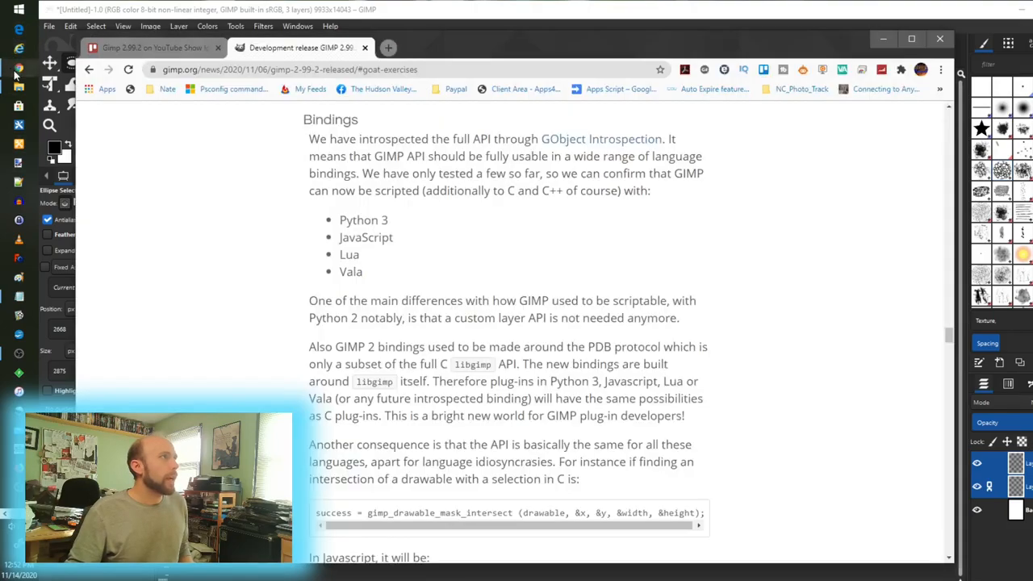
Highlight the supported scripting languages list and read further down the release notes
left_click_drag(339, 220, 363, 271)
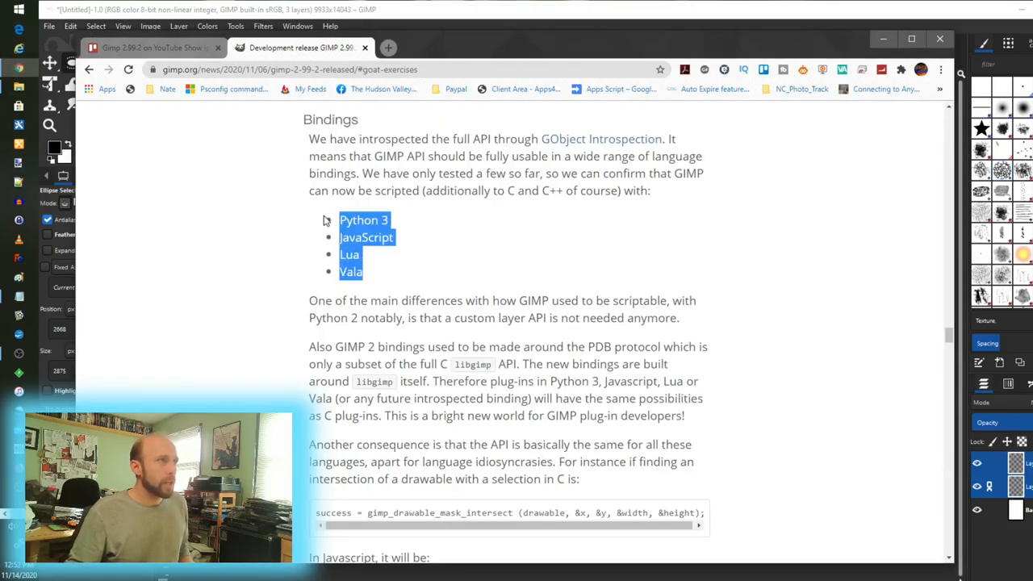
scroll("down", 3)
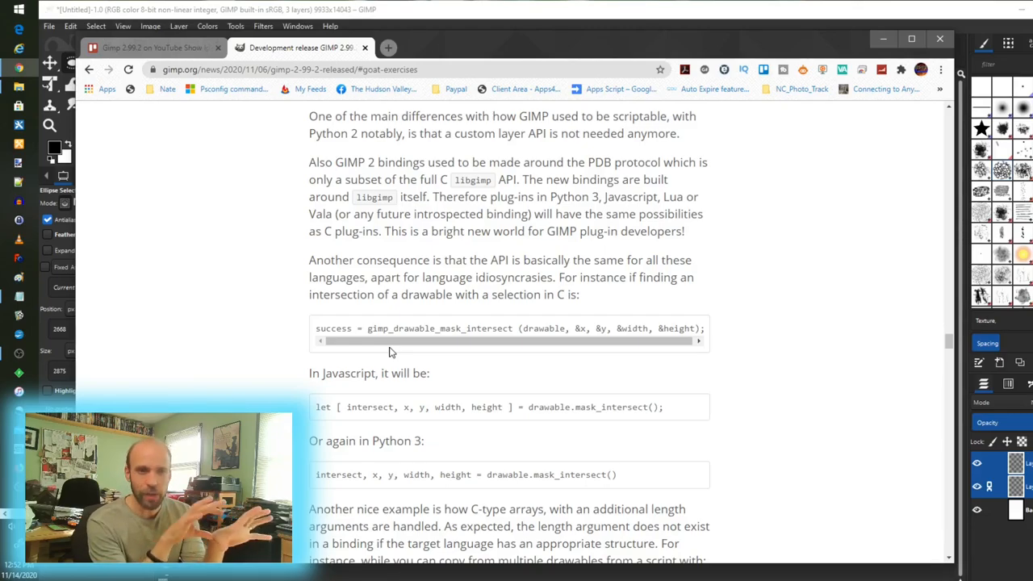
scroll("down", 3)
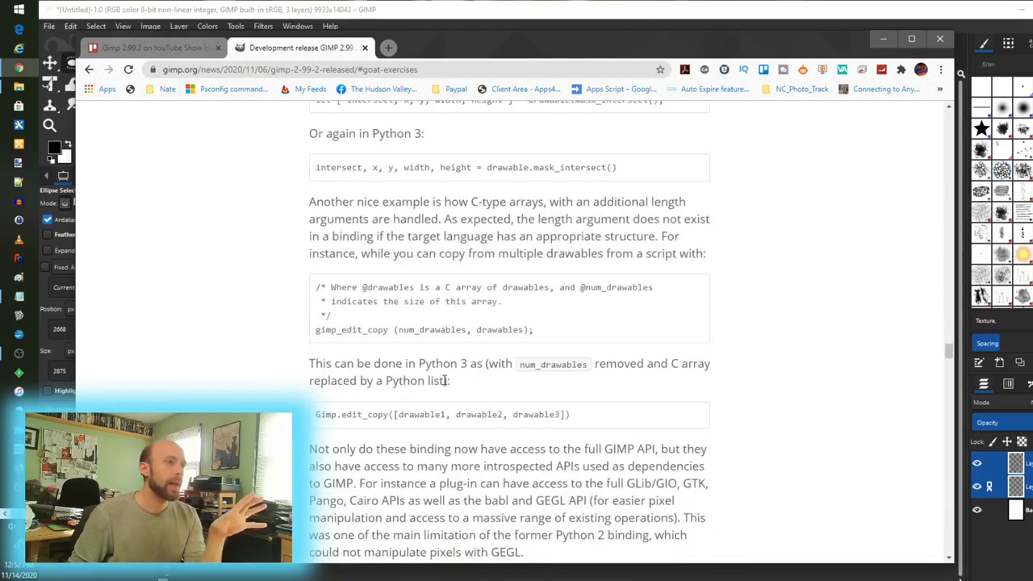
scroll("down", 3)
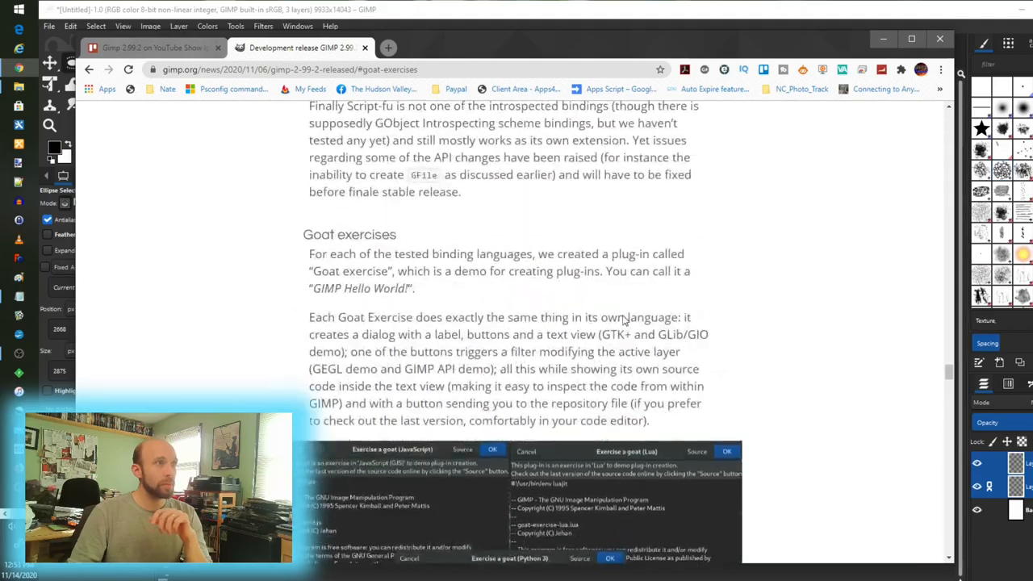
Scroll back and forth through the notes, then minimize the GIMP debug console
scroll("up", 3)
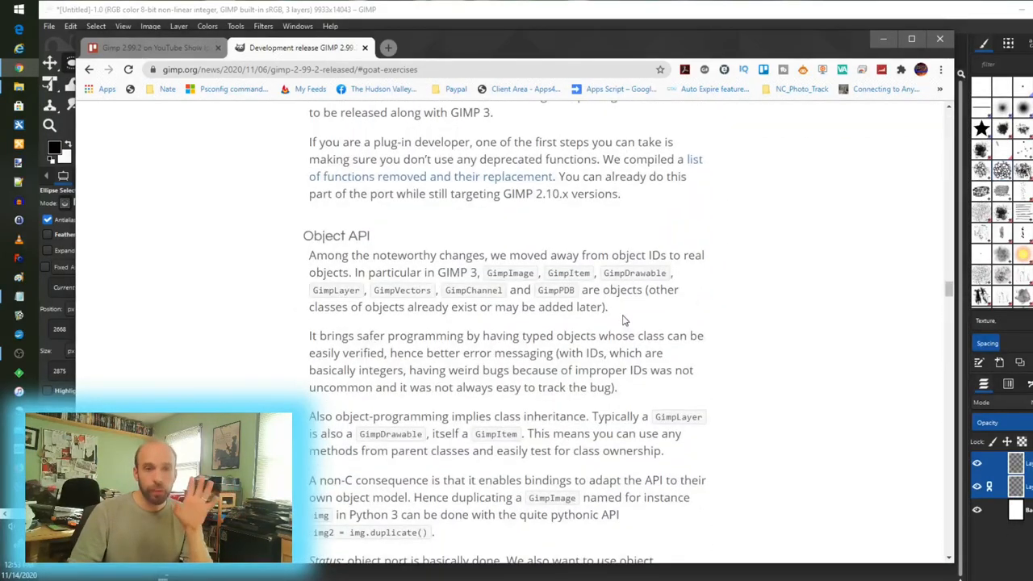
scroll("down", 3)
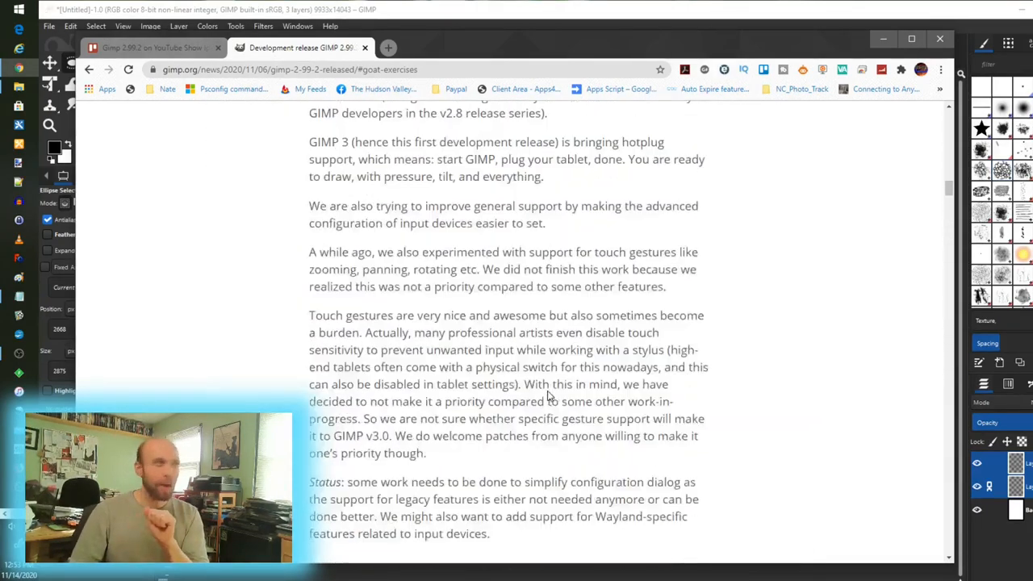
scroll("up", 3)
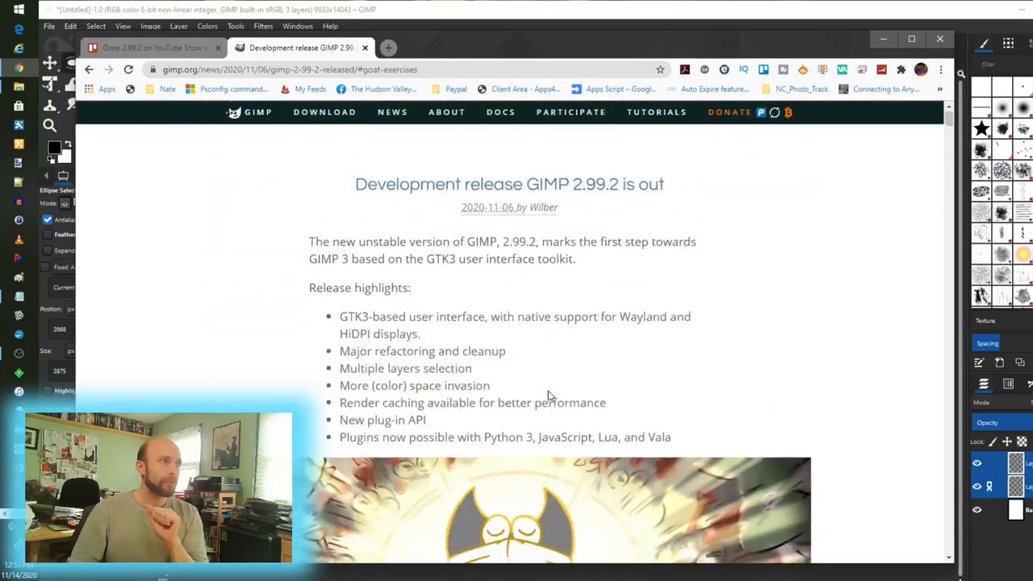
scroll("down", 3)
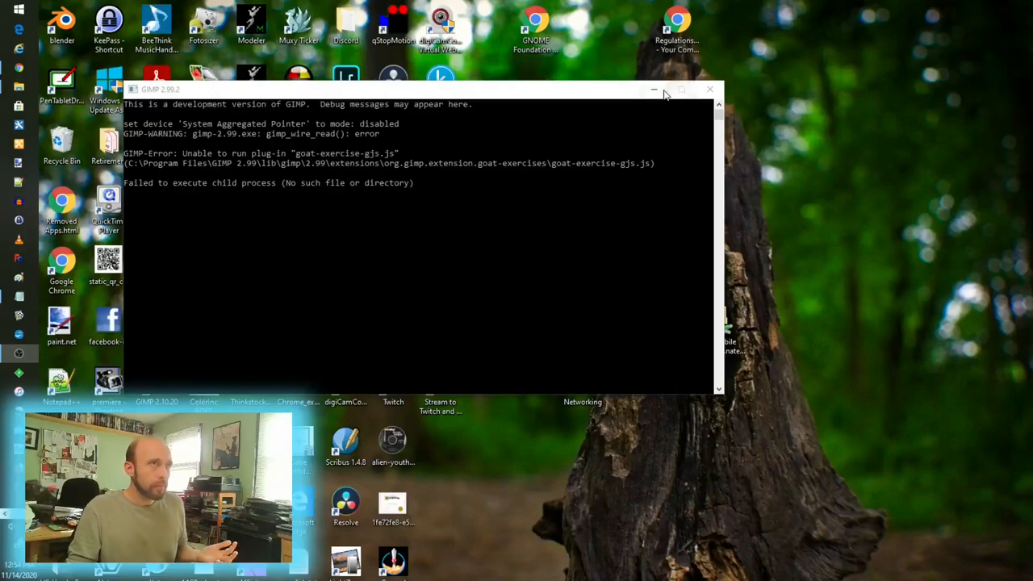
left_click(709, 89)
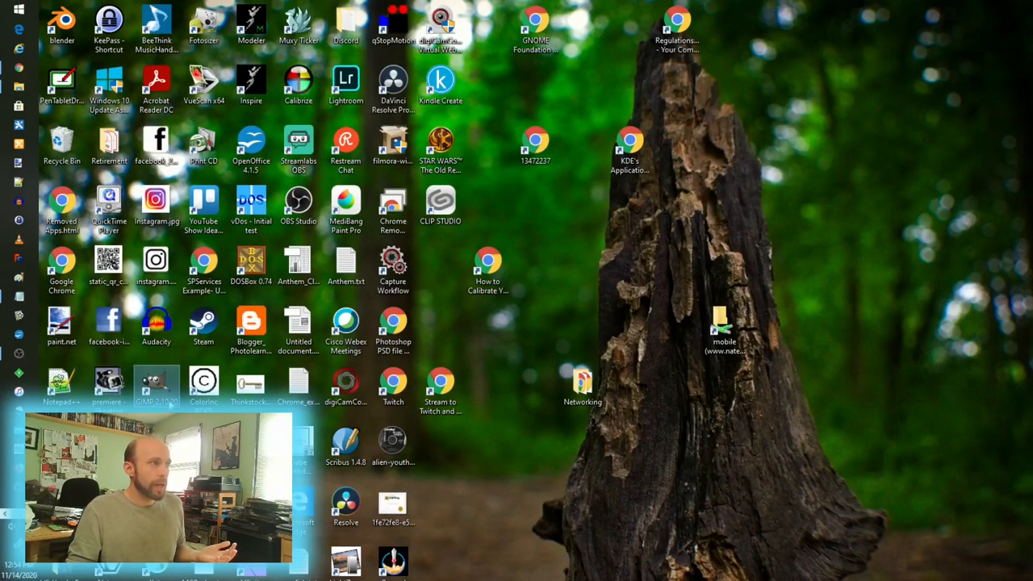